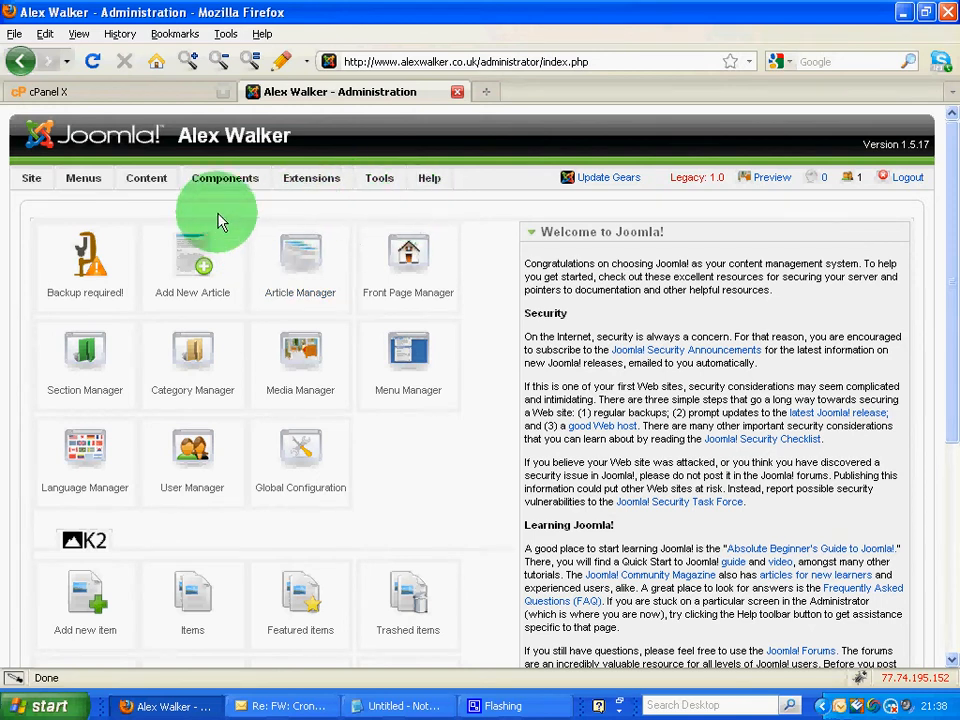
- Visit Joomla's Global Configuration, return home, and briefly check the cPanel page
left_click(32, 176)
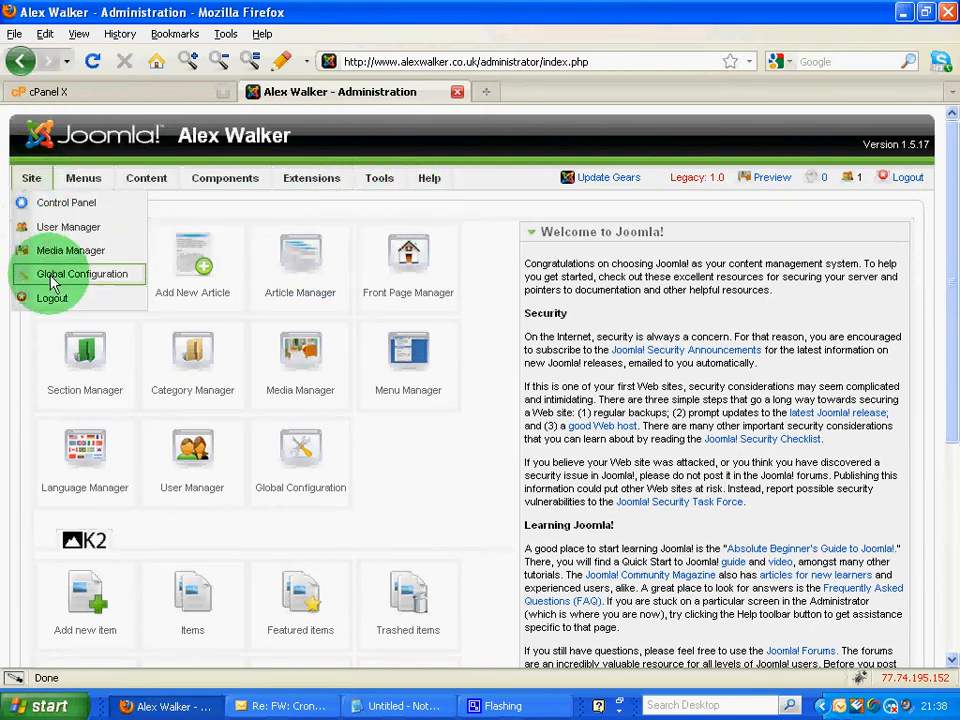
left_click(82, 272)
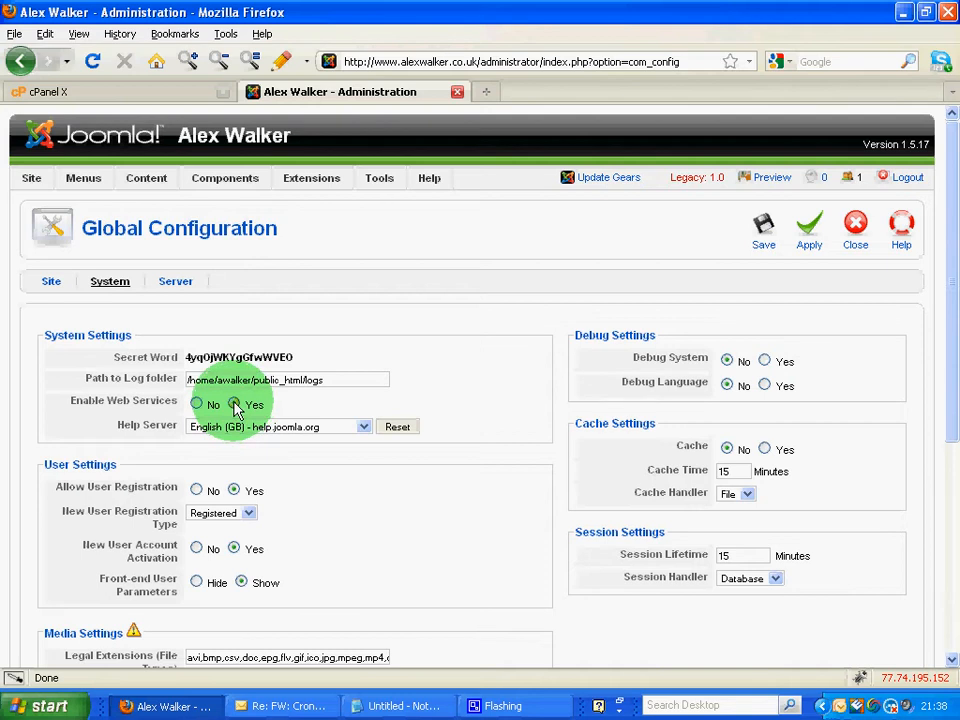
left_click(196, 404)
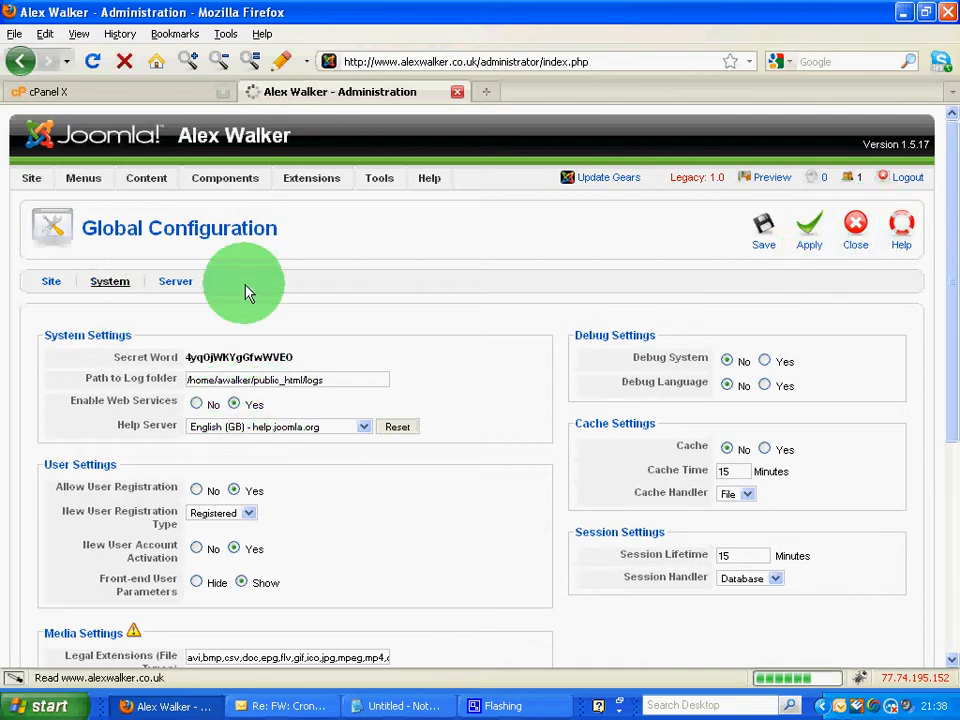
left_click(856, 224)
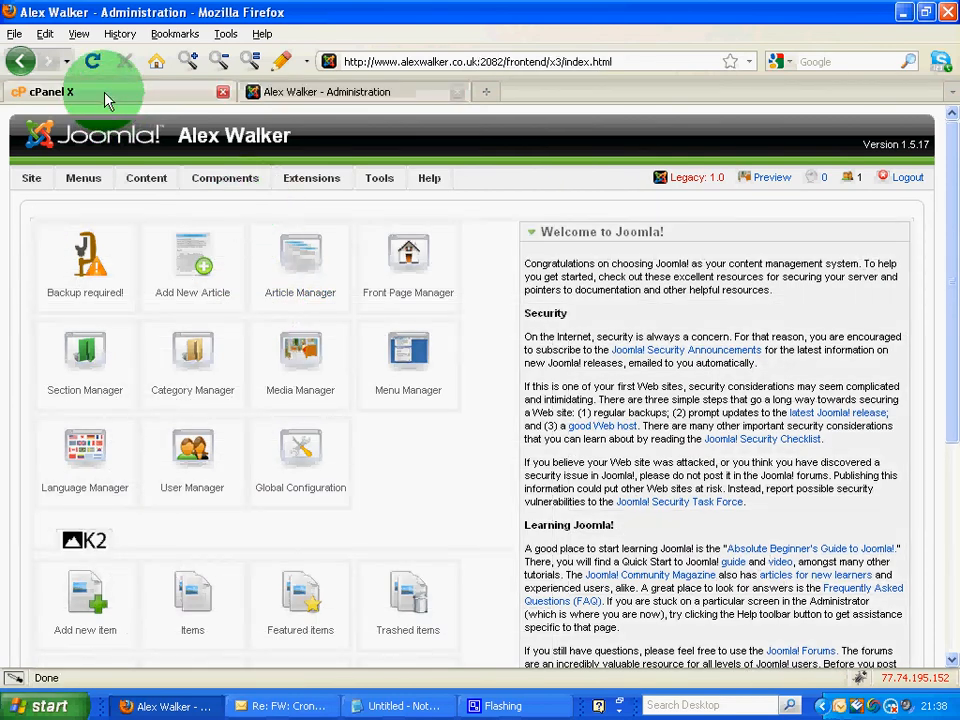
left_click(50, 92)
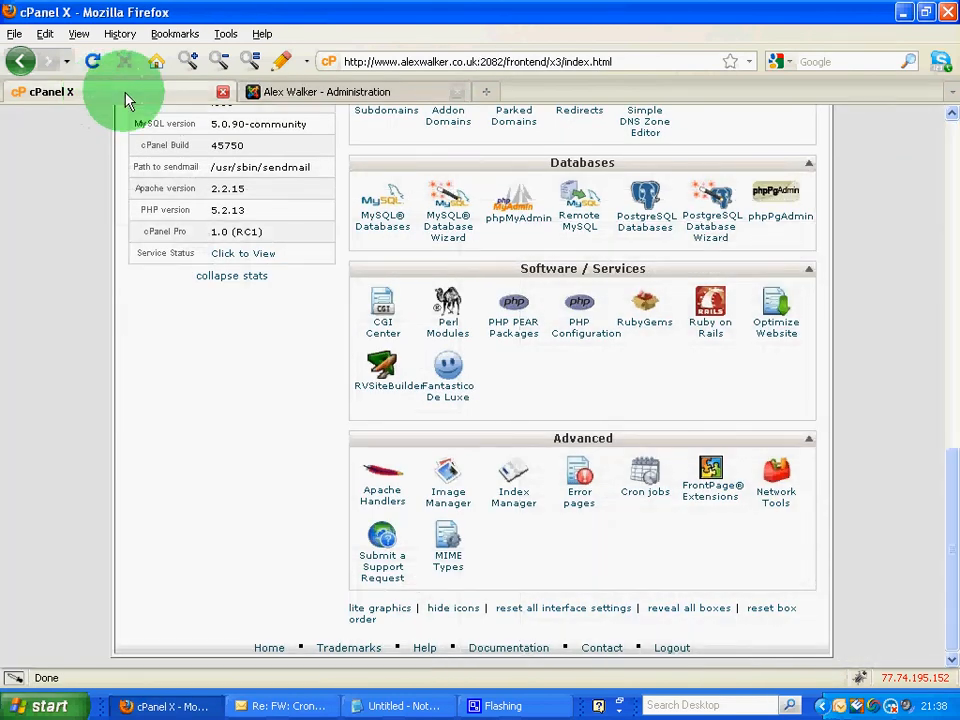
left_click(330, 92)
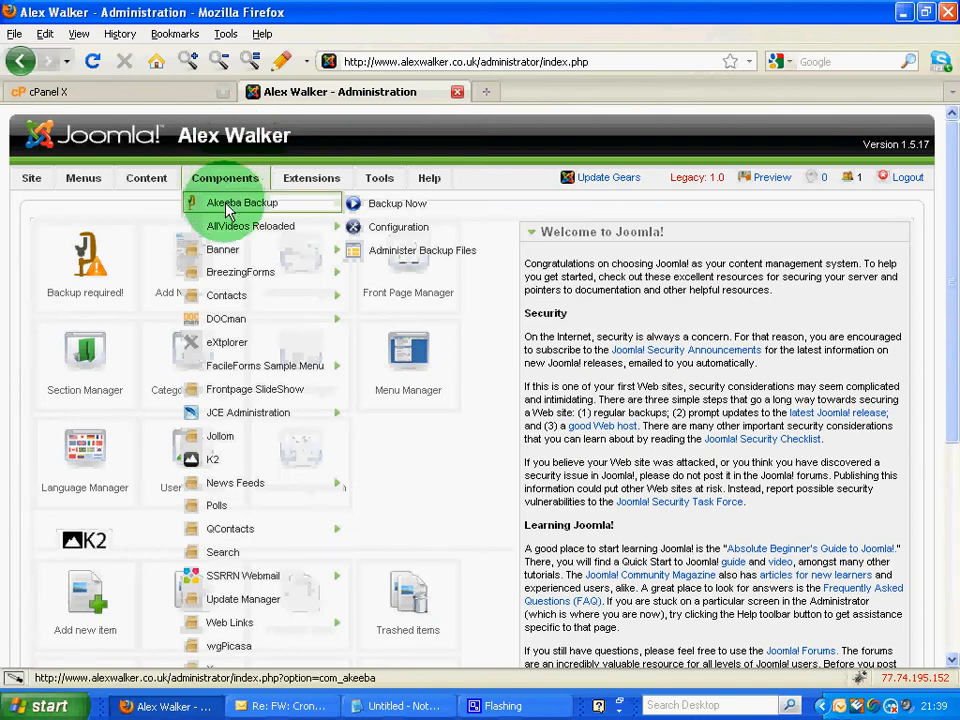
- View Akeeba Backup's Configuration page, then reach its control panel via Components
left_click(398, 228)
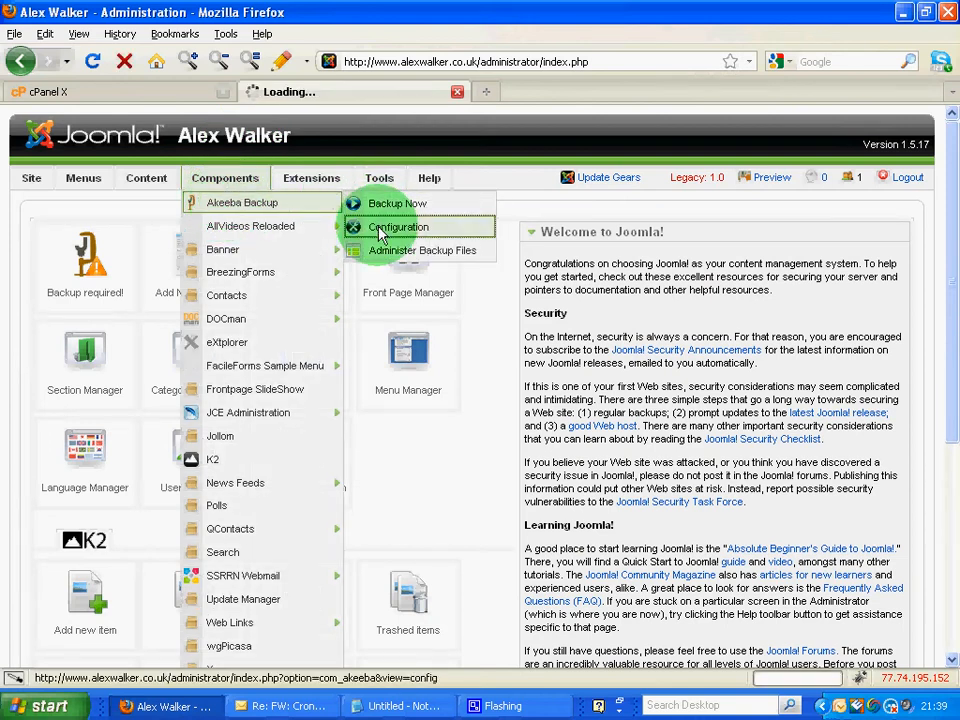
left_click(396, 228)
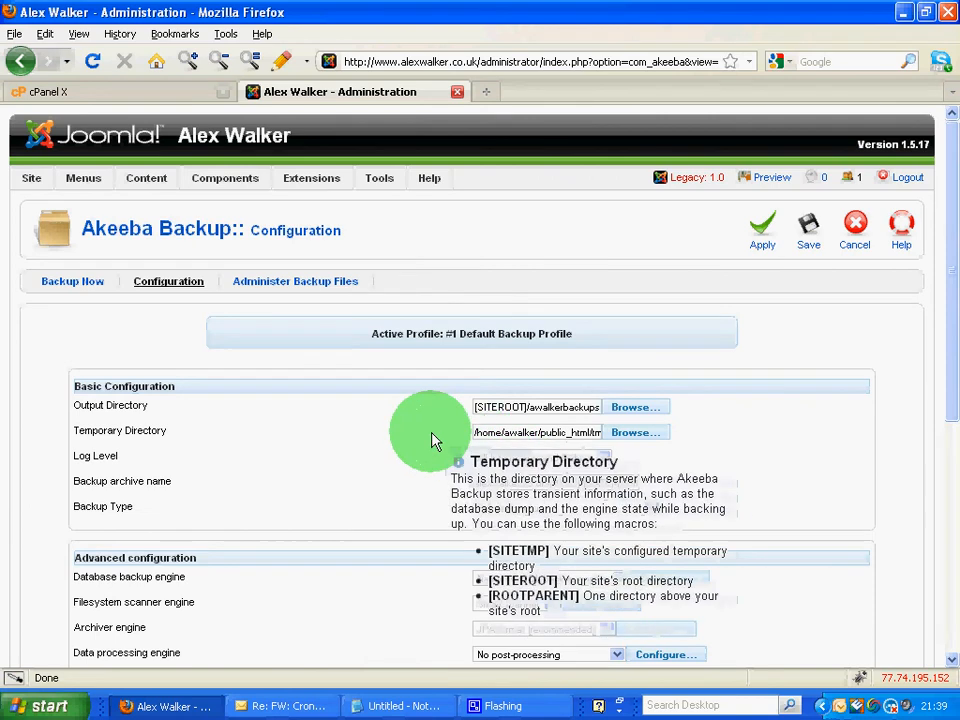
left_click(224, 176)
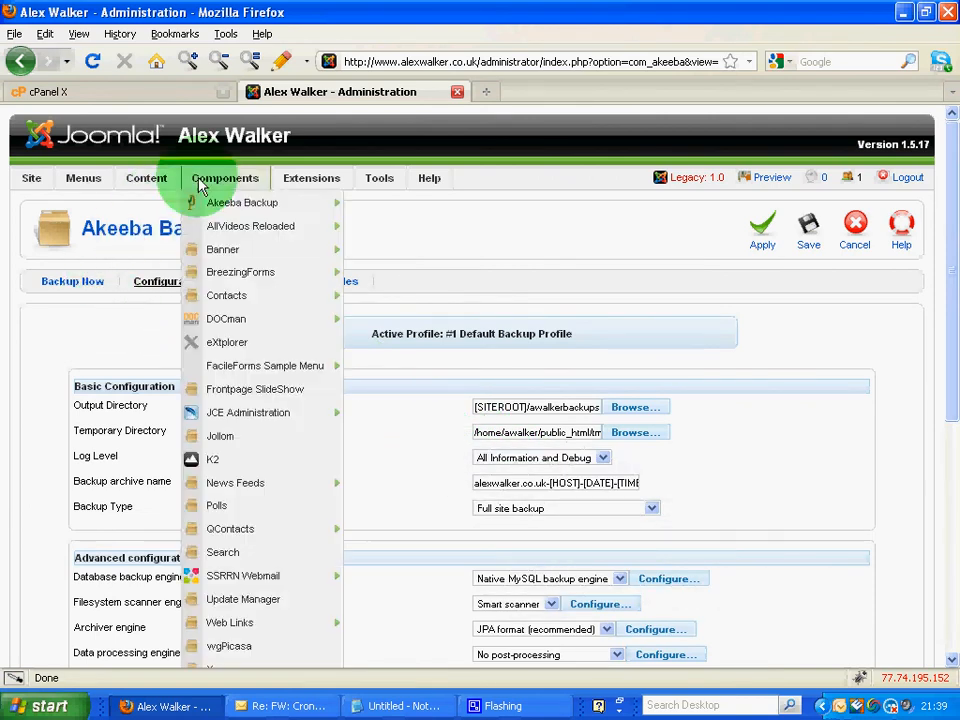
left_click(242, 202)
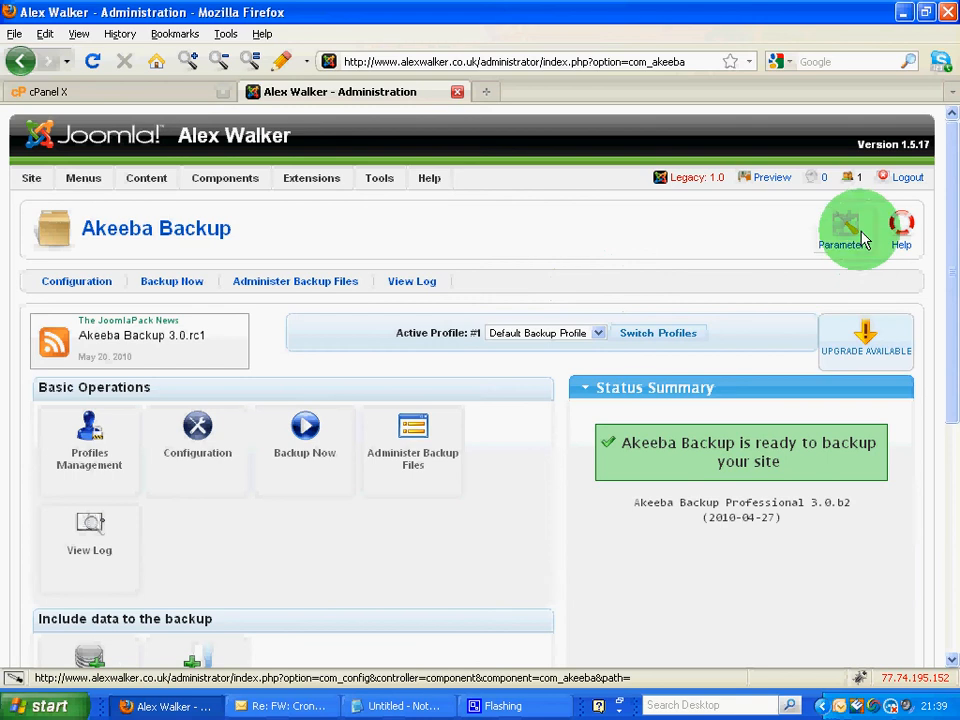
- Set 'Enable front-end and remote backup' to Yes in Akeeba Backup's Parameters
left_click(844, 228)
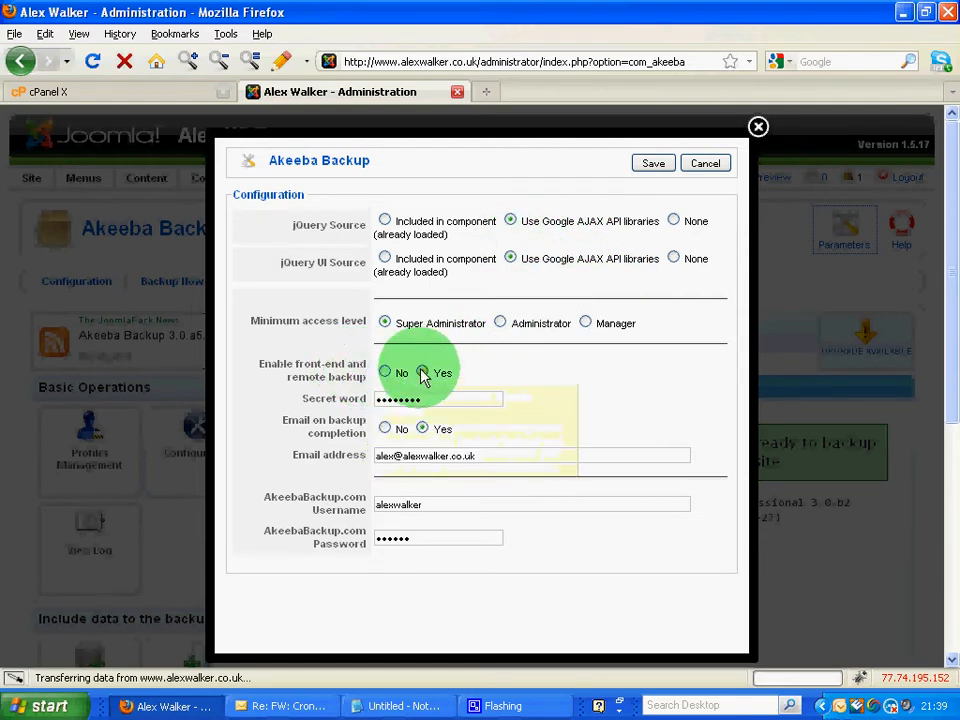
left_click(422, 372)
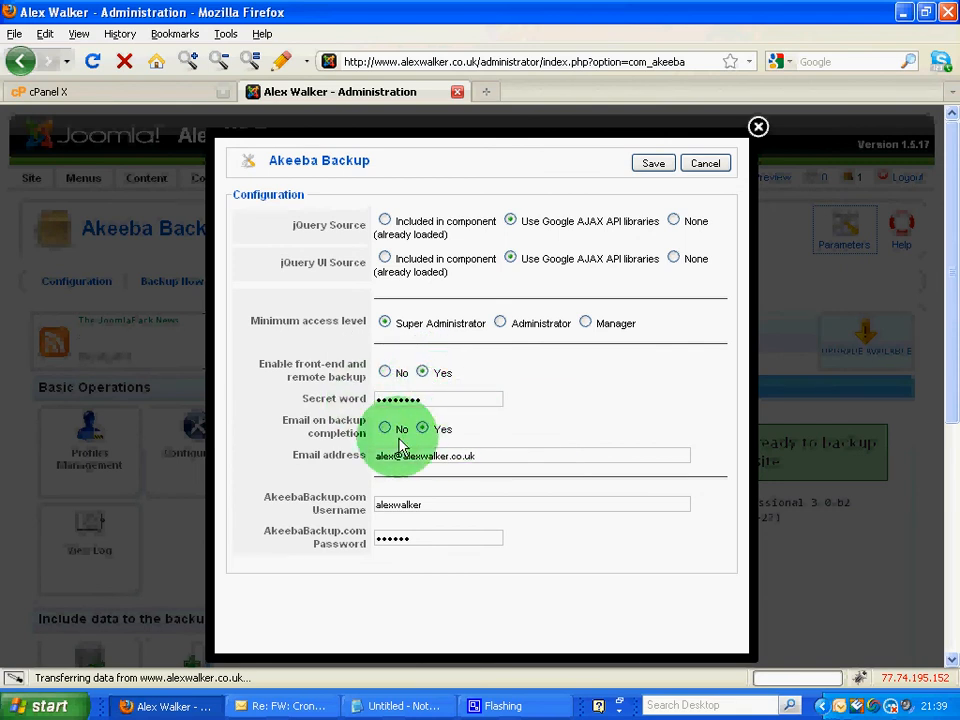
mouse_move(344, 432)
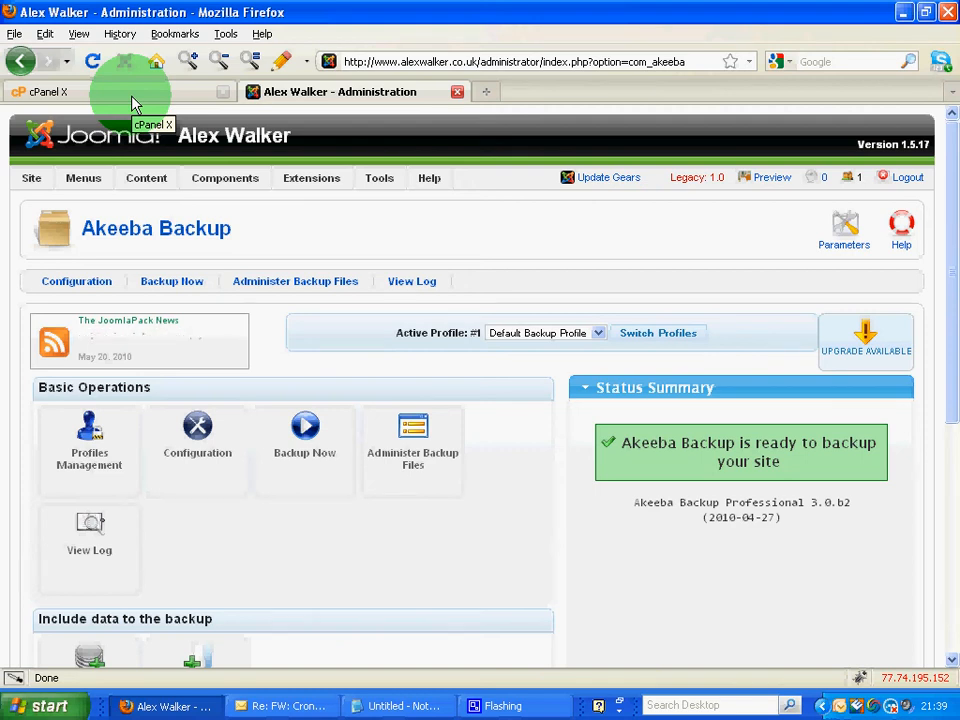
- Reach the Cron Jobs page from cPanel's Advanced section
left_click(48, 92)
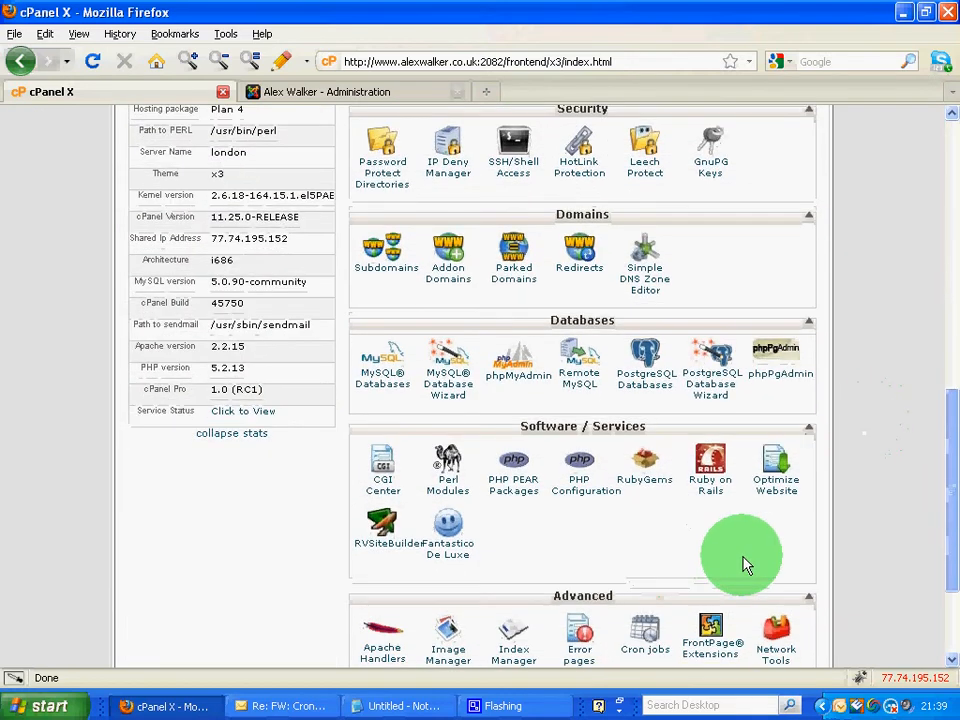
scroll("down", 3)
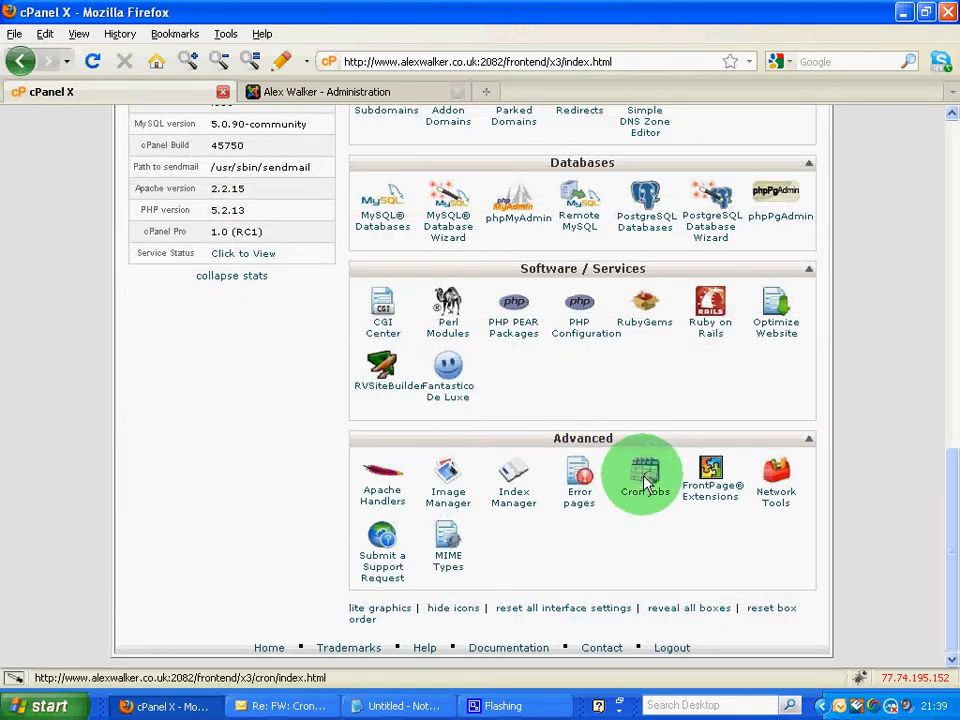
left_click(644, 476)
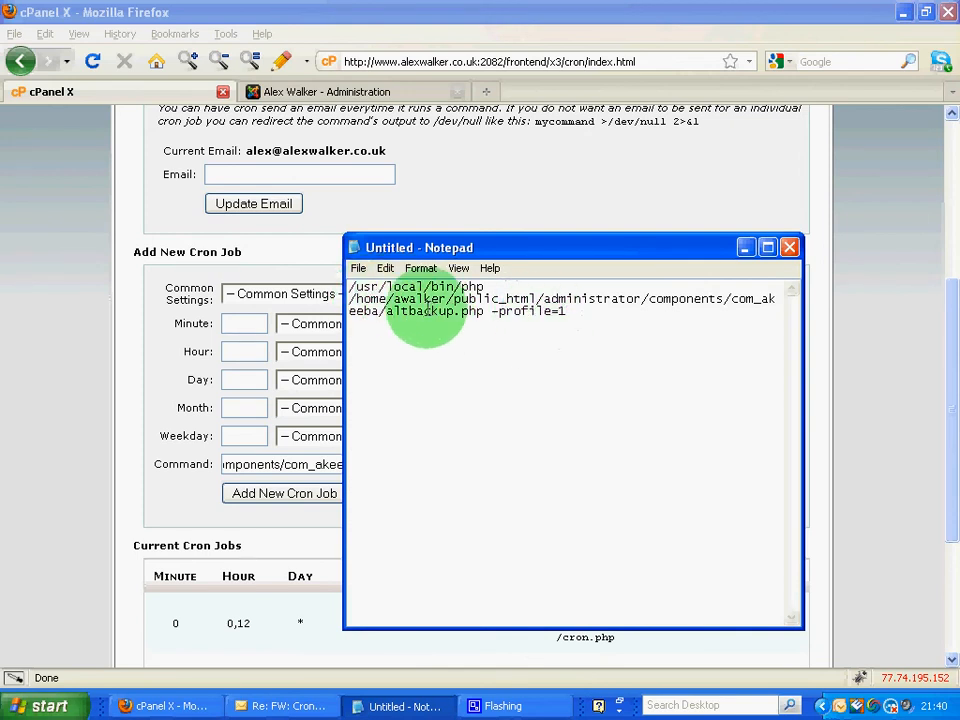
mouse_move(578, 312)
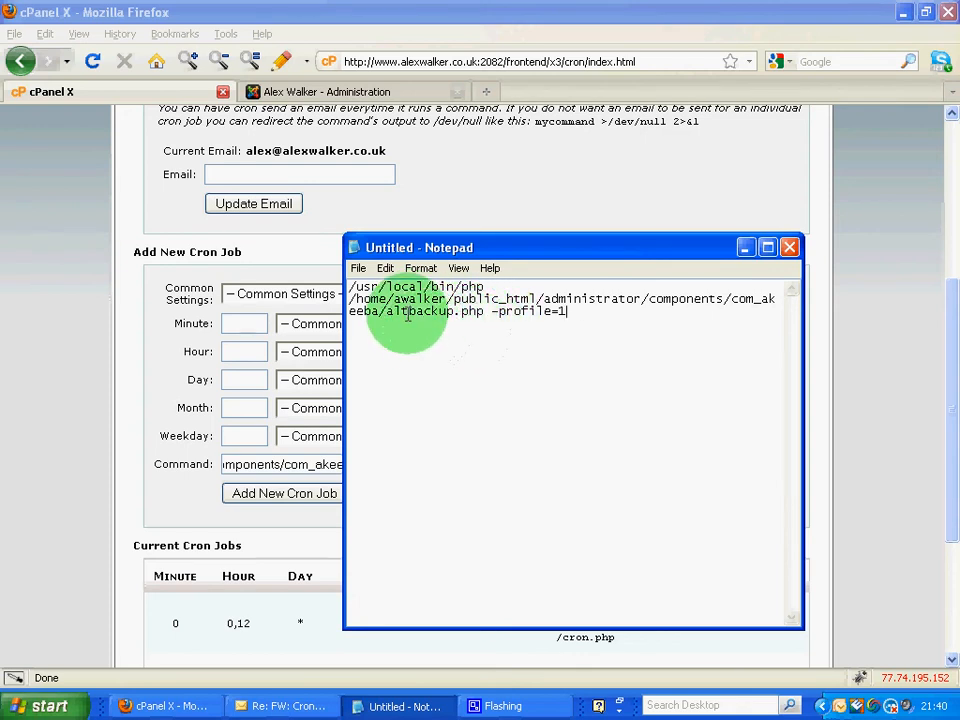
- Highlight the 'alt' prefix of altbackup.php in the Notepad cron command
double_click(392, 312)
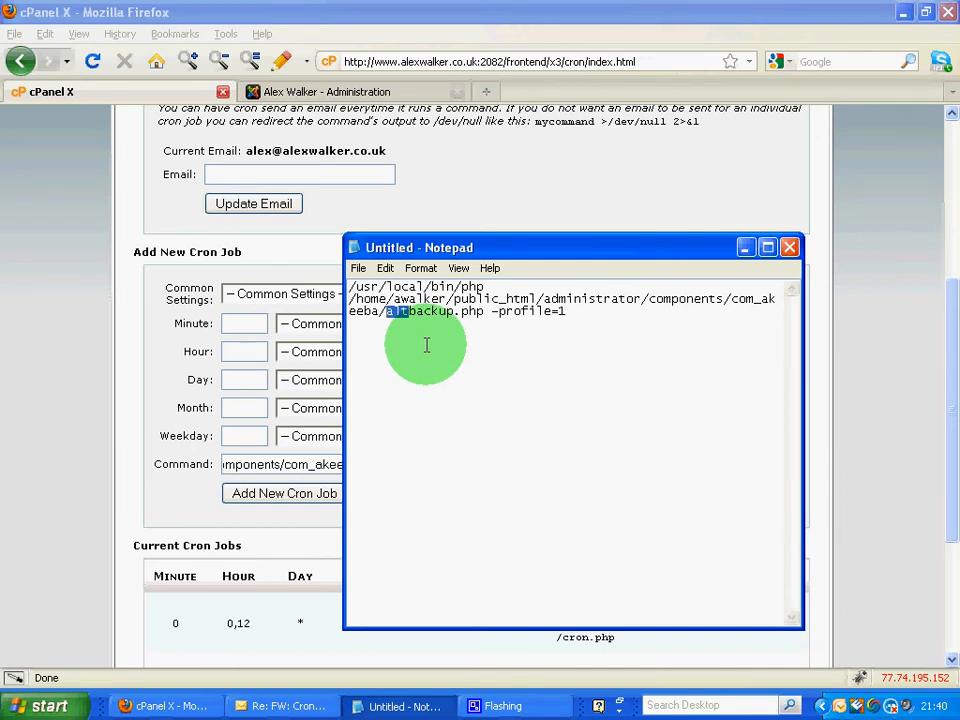
mouse_move(416, 340)
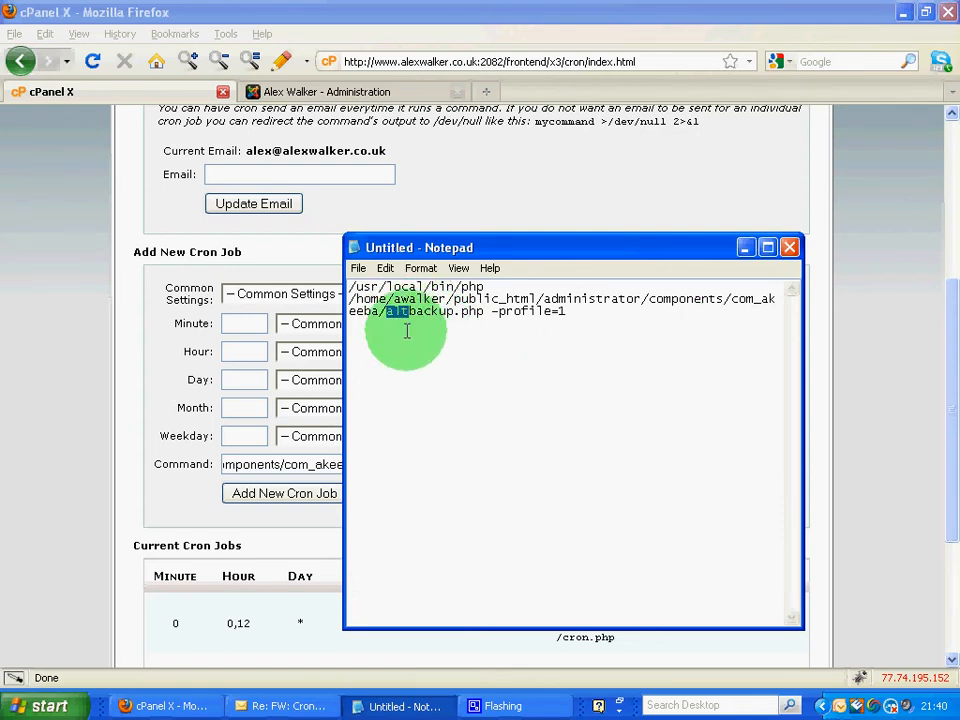
mouse_move(584, 334)
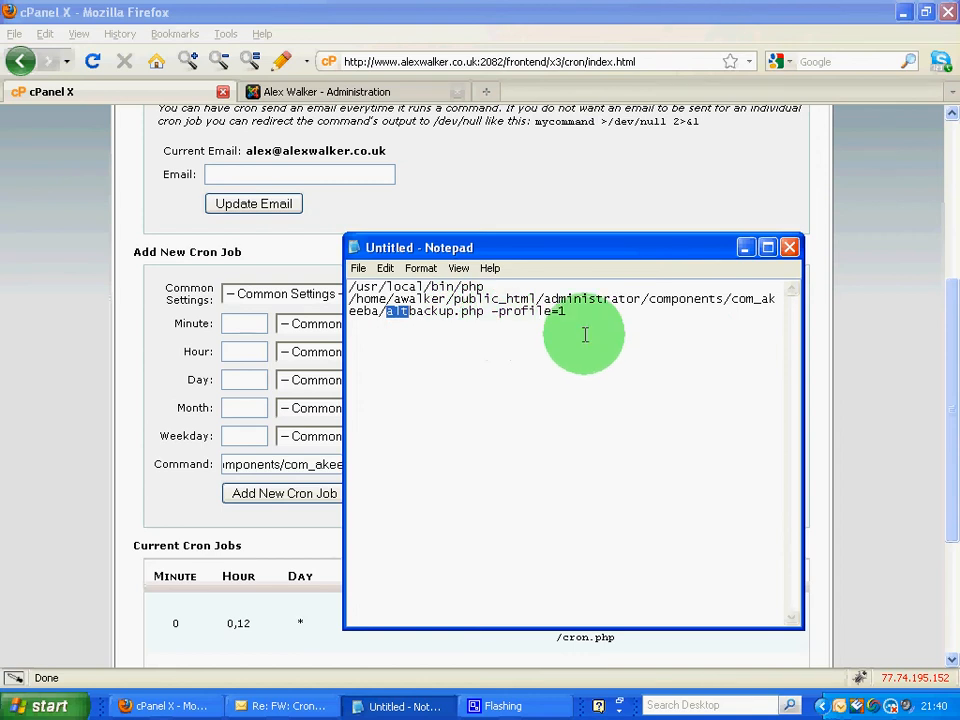
mouse_move(710, 298)
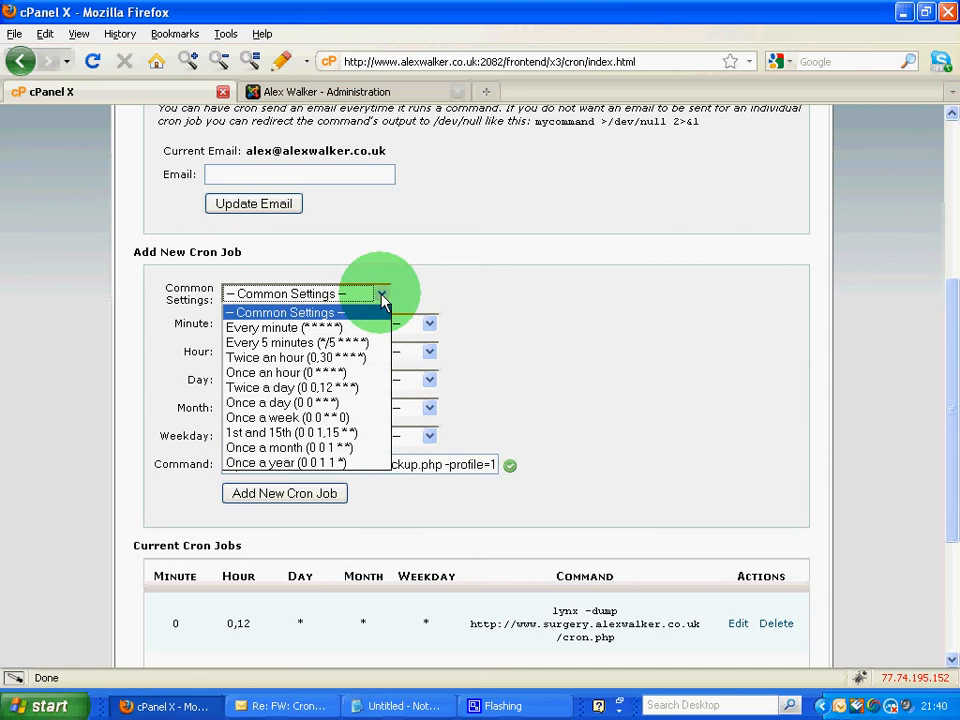
mouse_move(296, 342)
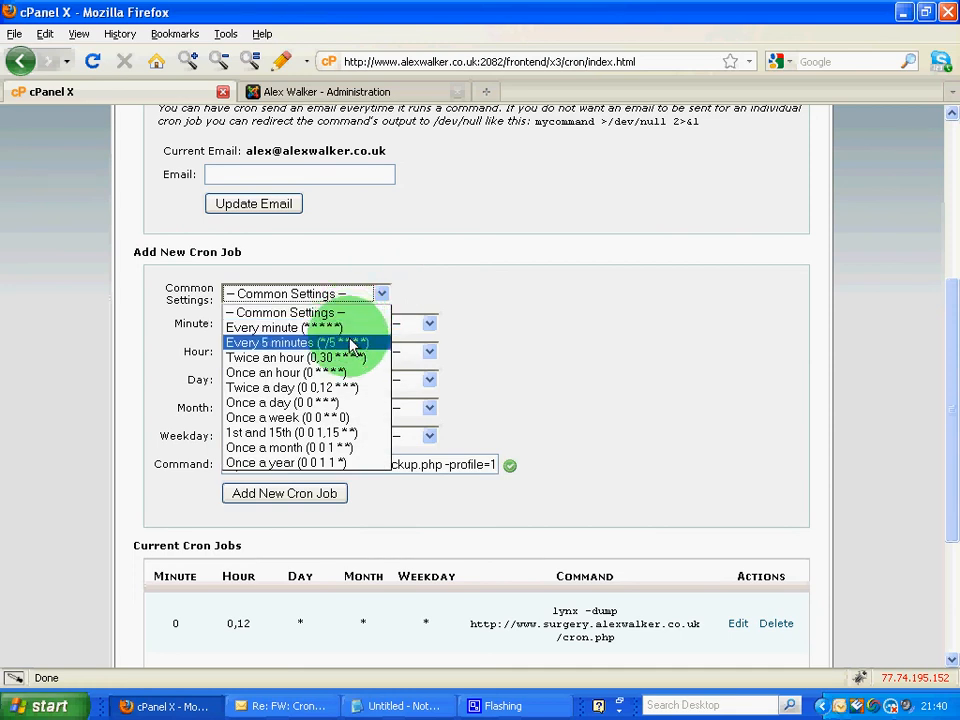
- Add a cron job running the altbackup.php profile 1 command every 5 minutes
left_click(296, 342)
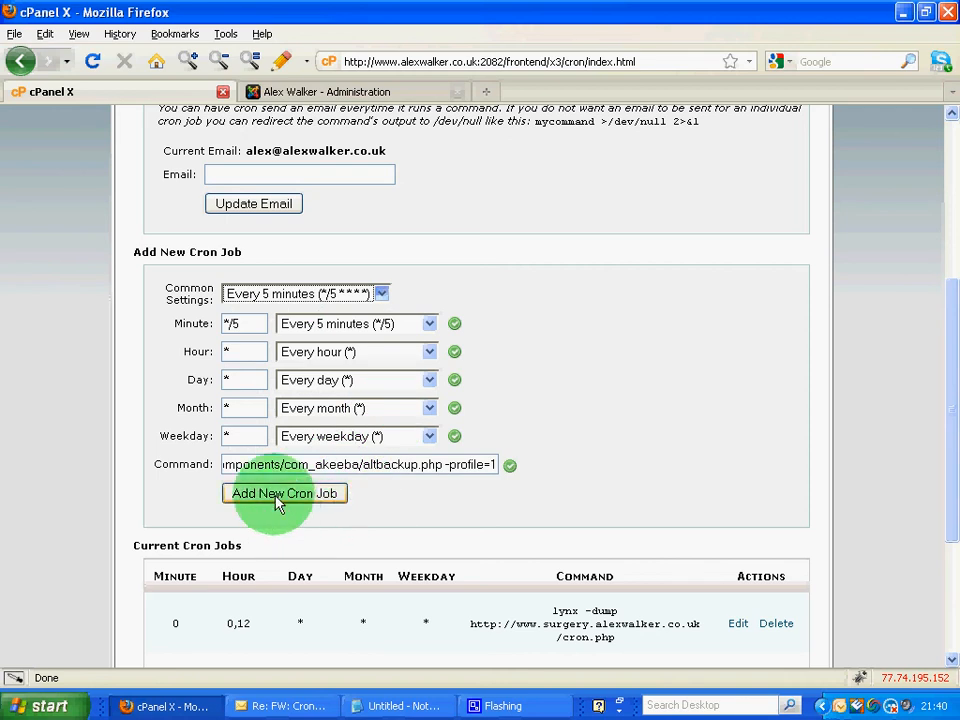
left_click(284, 492)
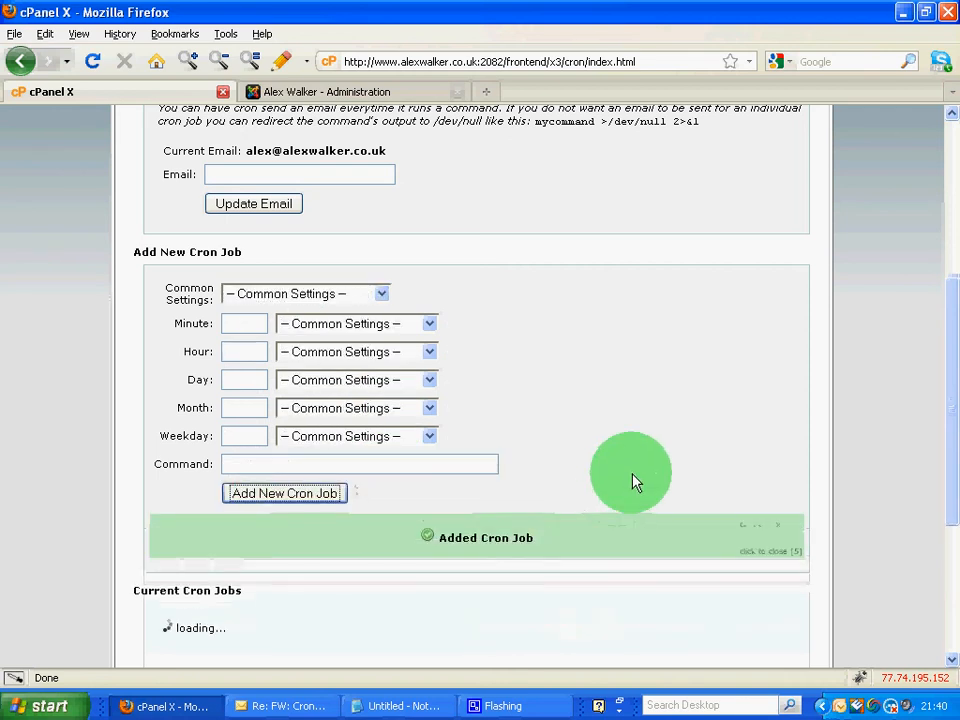
scroll("down", 3)
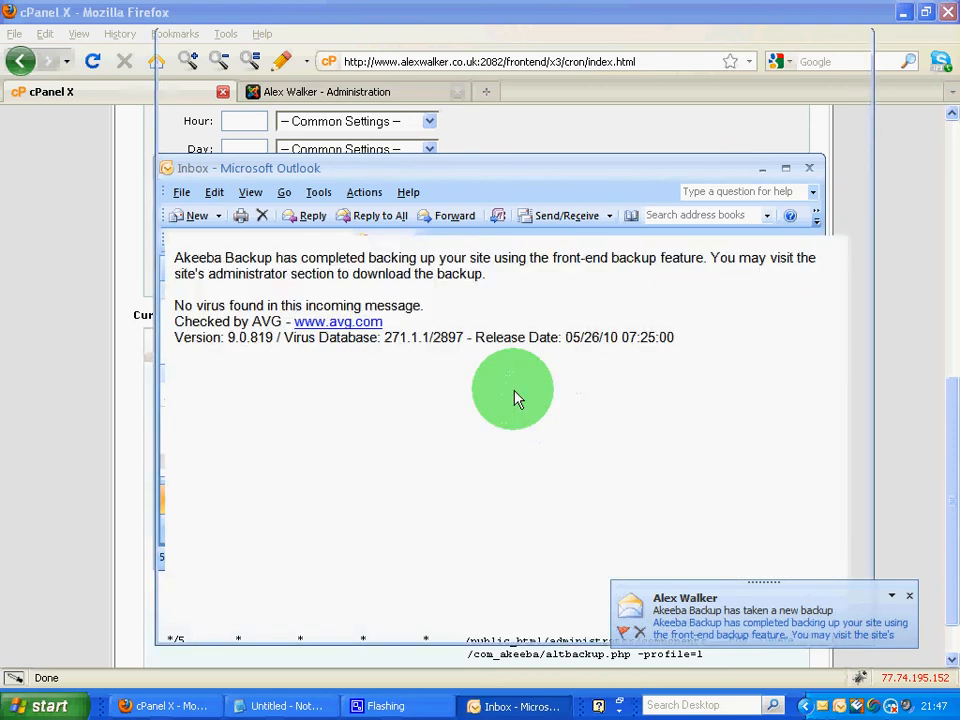
- Read the Cron Daemon email logging the profile 1 backup's progress
left_click(740, 620)
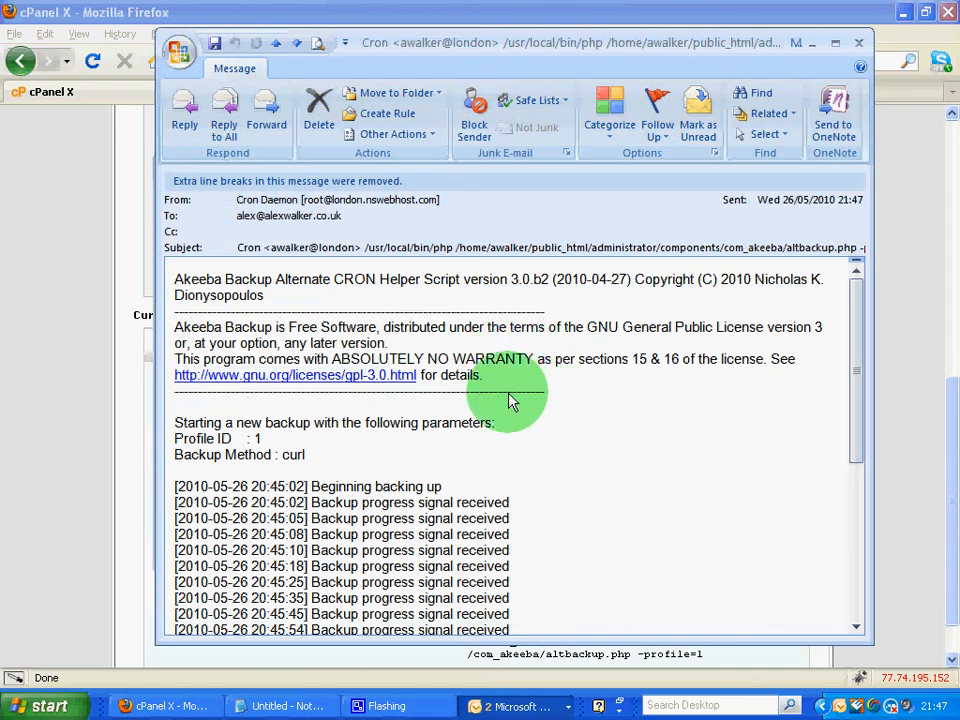
mouse_move(330, 300)
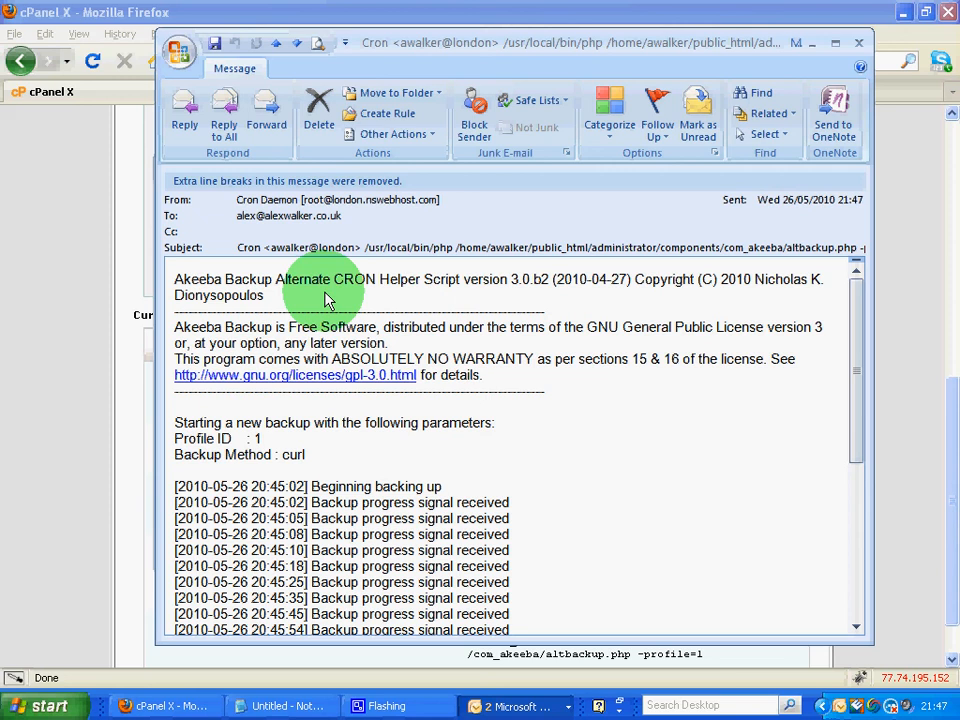
mouse_move(852, 404)
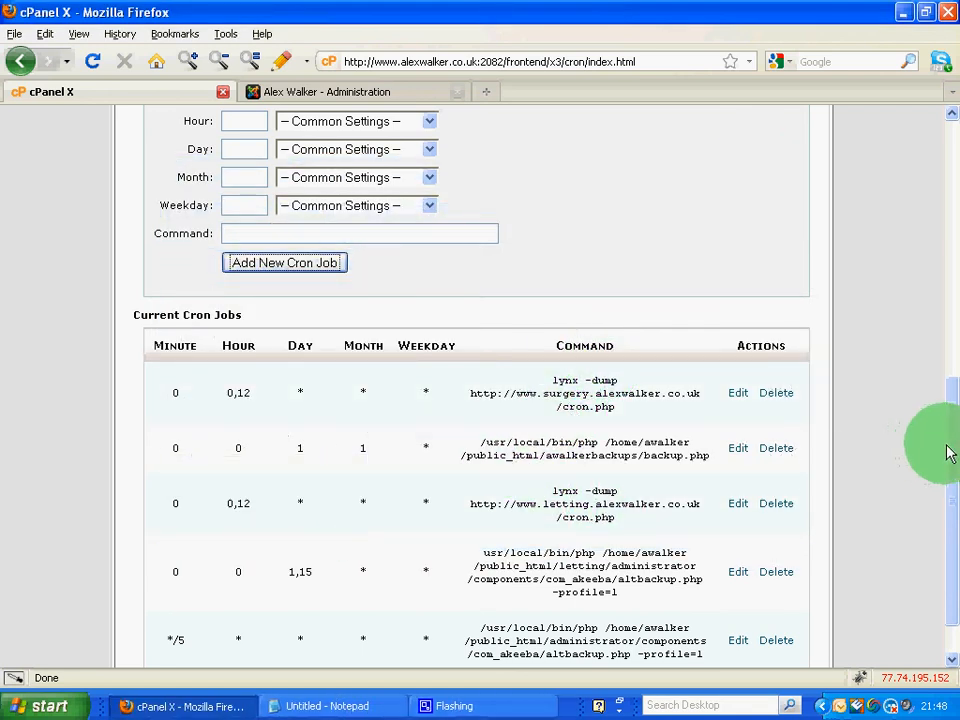
- Change the */5 altbackup job to run at midnight on the 1st and 15th
scroll("down", 3)
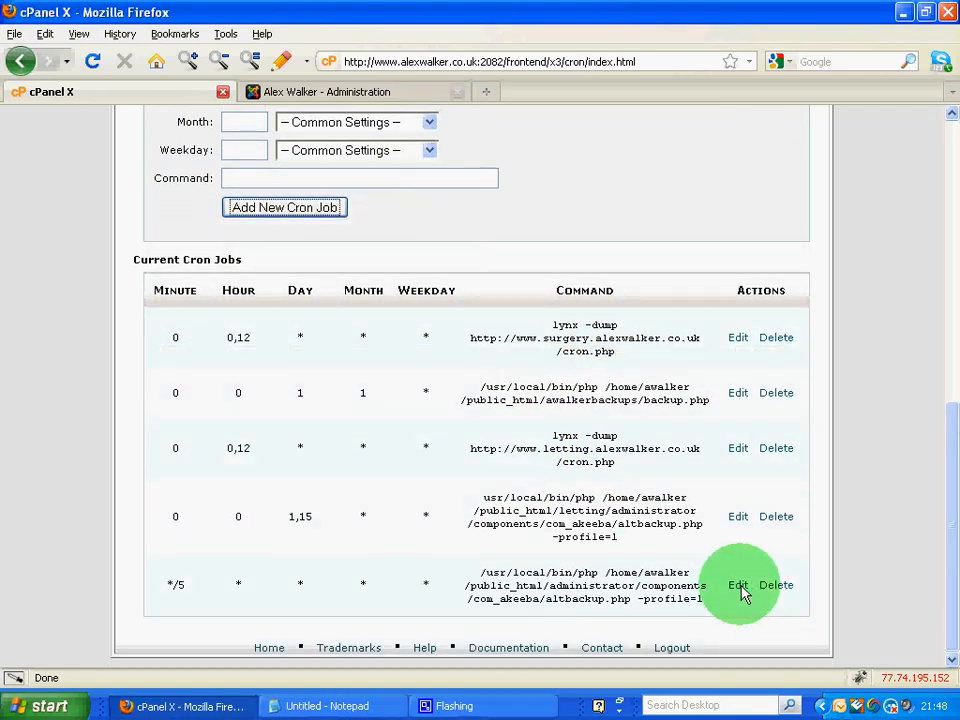
left_click(736, 584)
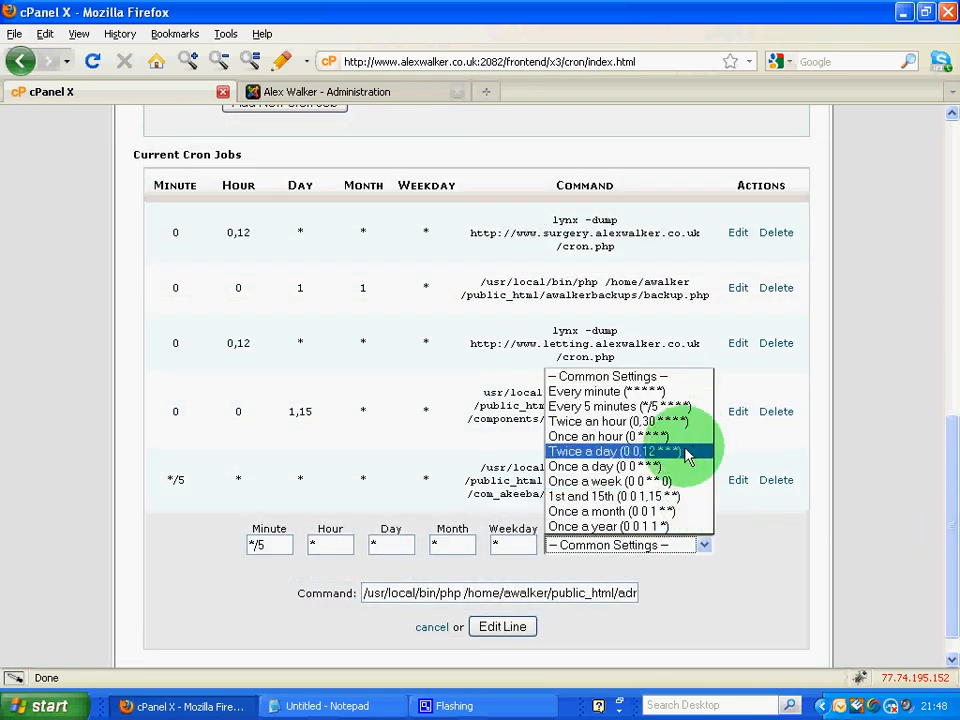
left_click(614, 496)
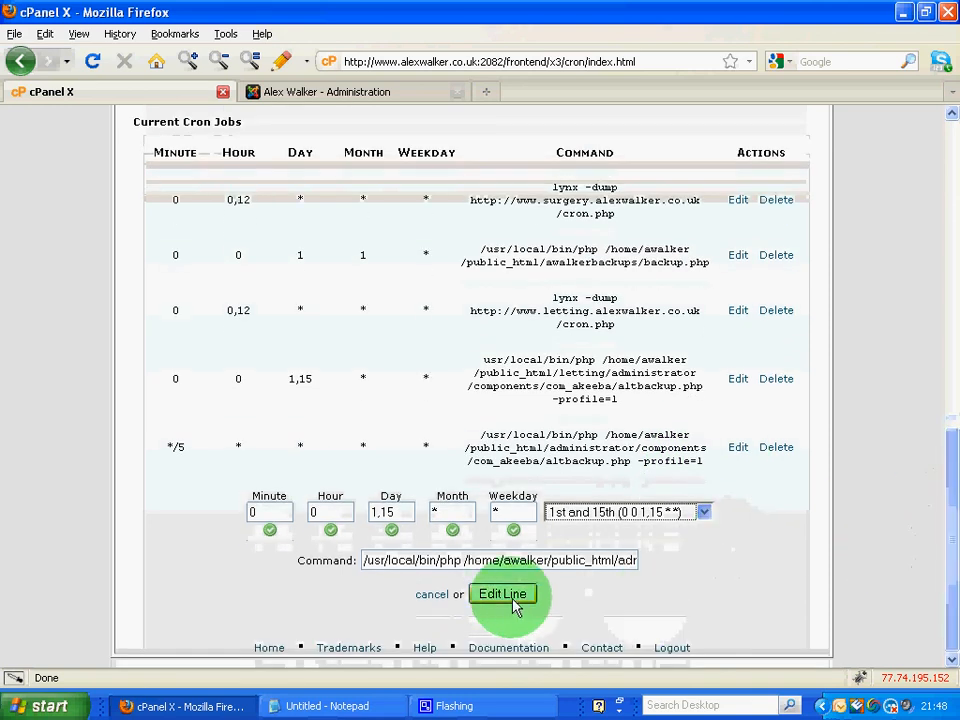
left_click(502, 594)
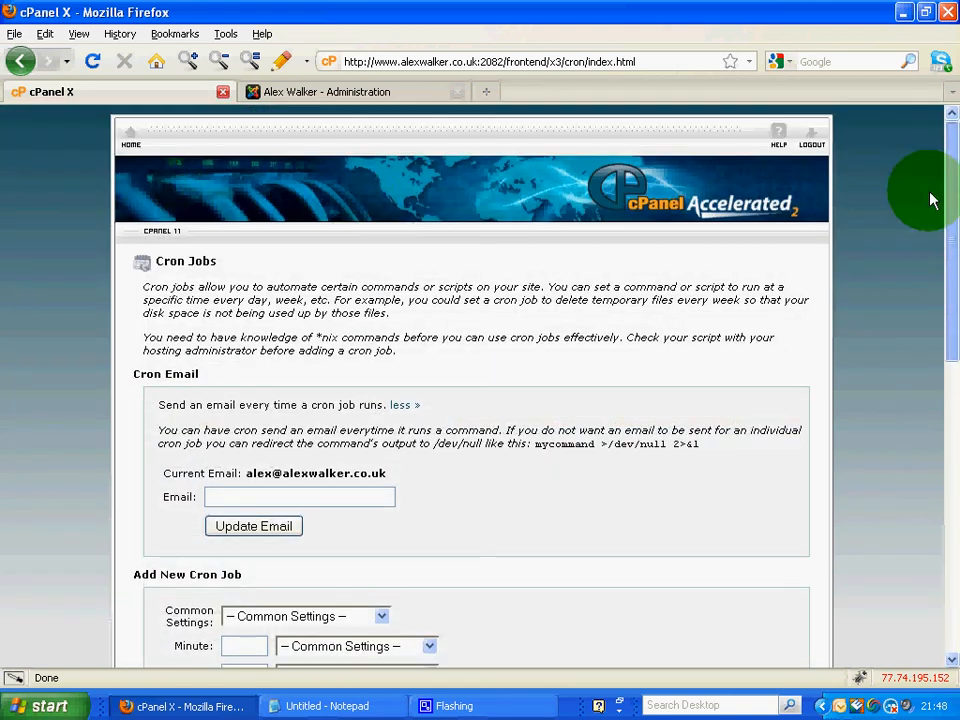
- List the stored backups under Administer Backup Files and select the 26 May 2010 full-site backup
left_click(330, 92)
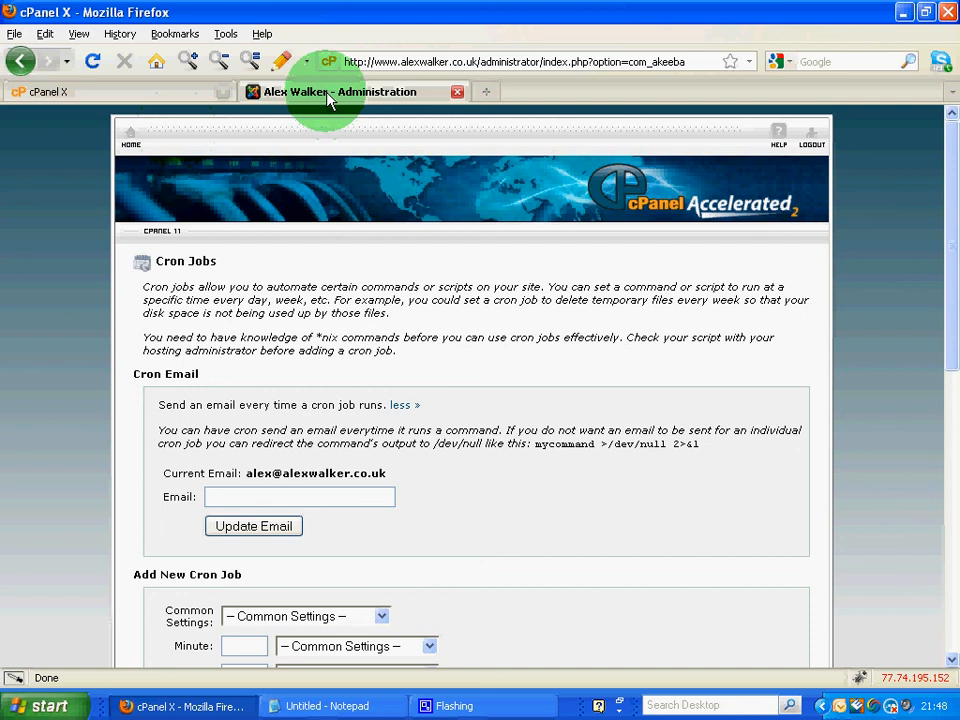
left_click(340, 92)
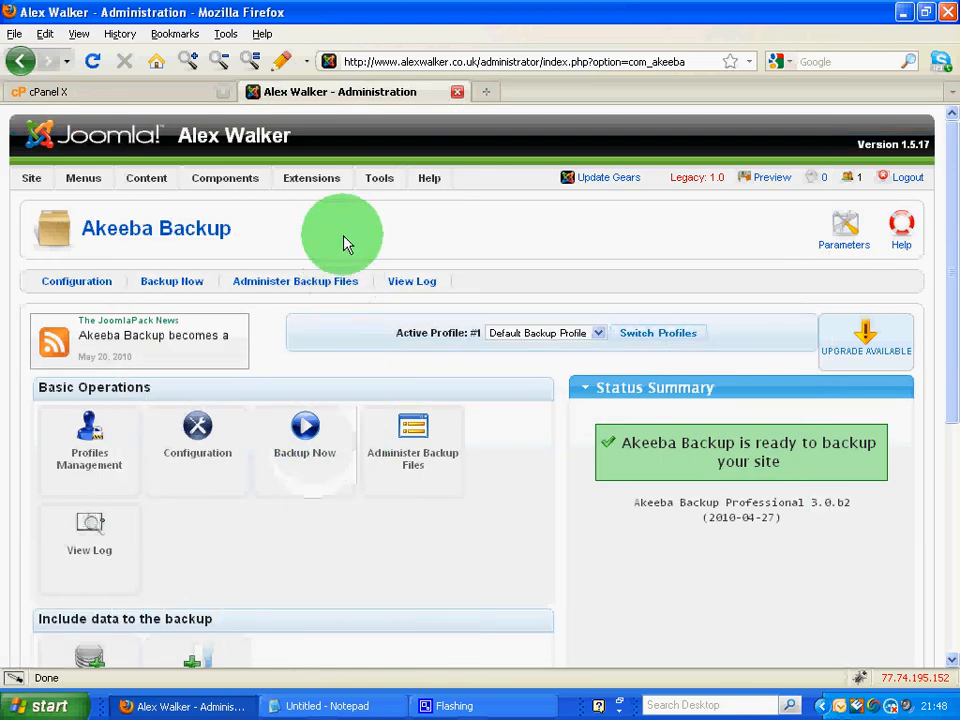
mouse_move(322, 408)
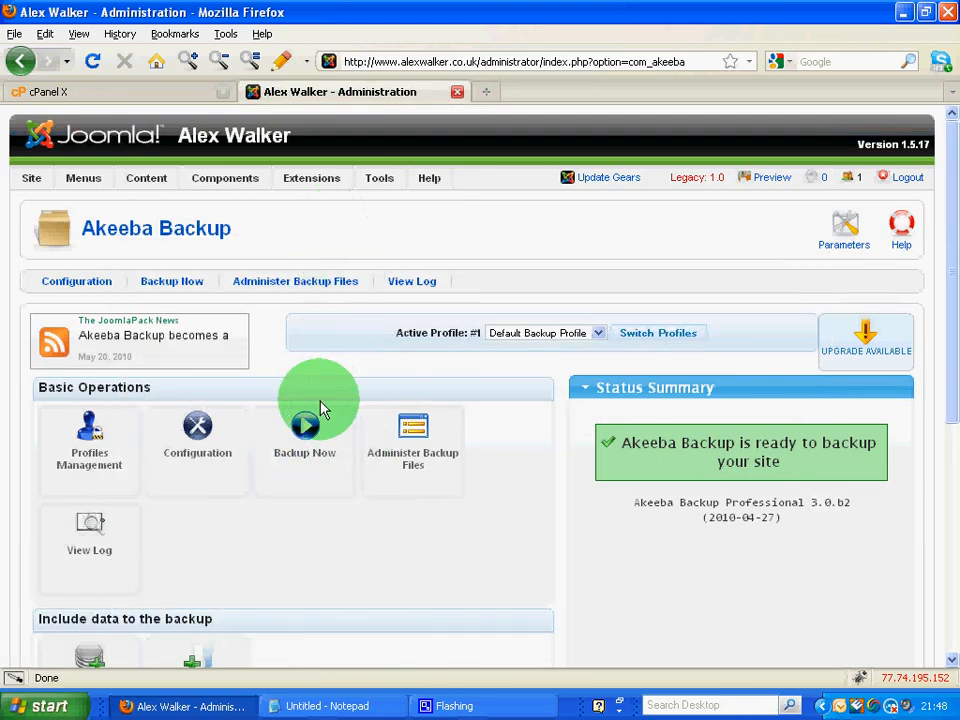
left_click(304, 424)
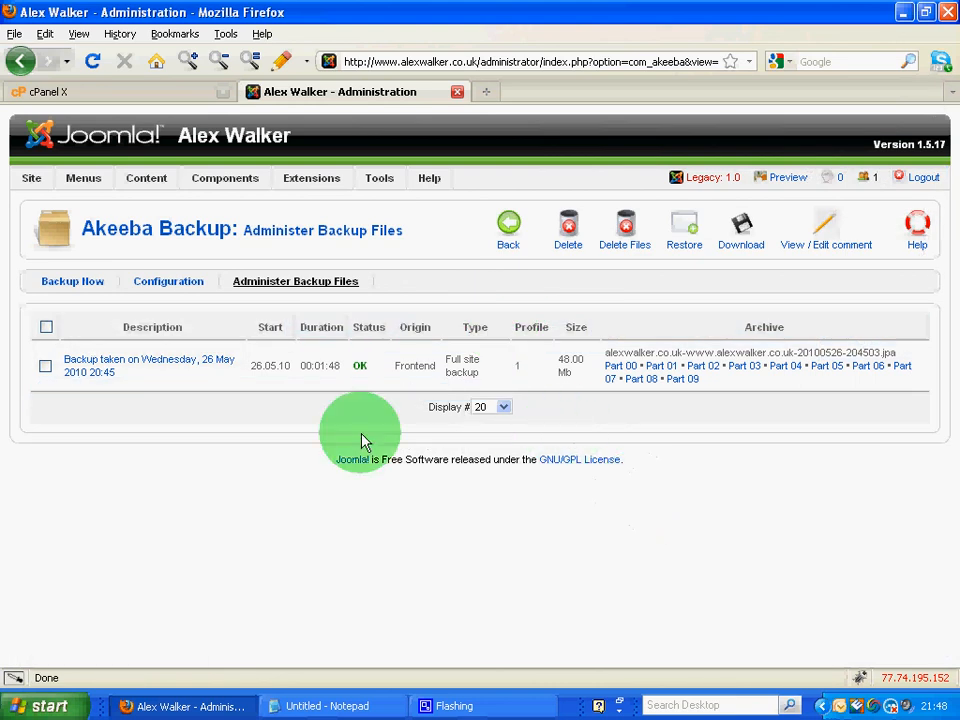
mouse_move(148, 364)
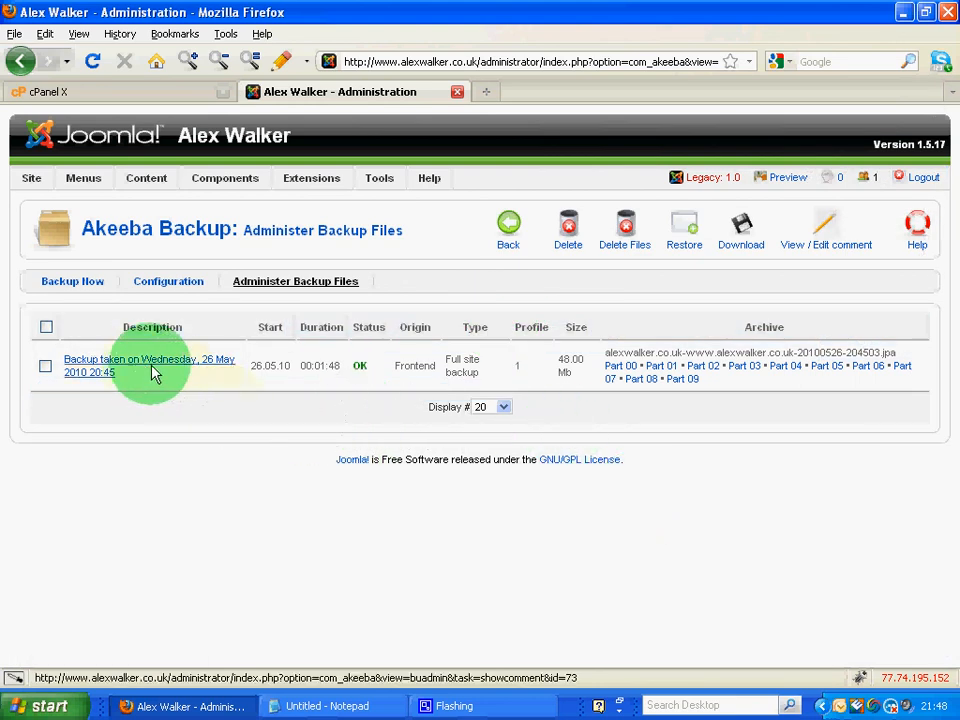
left_click(44, 364)
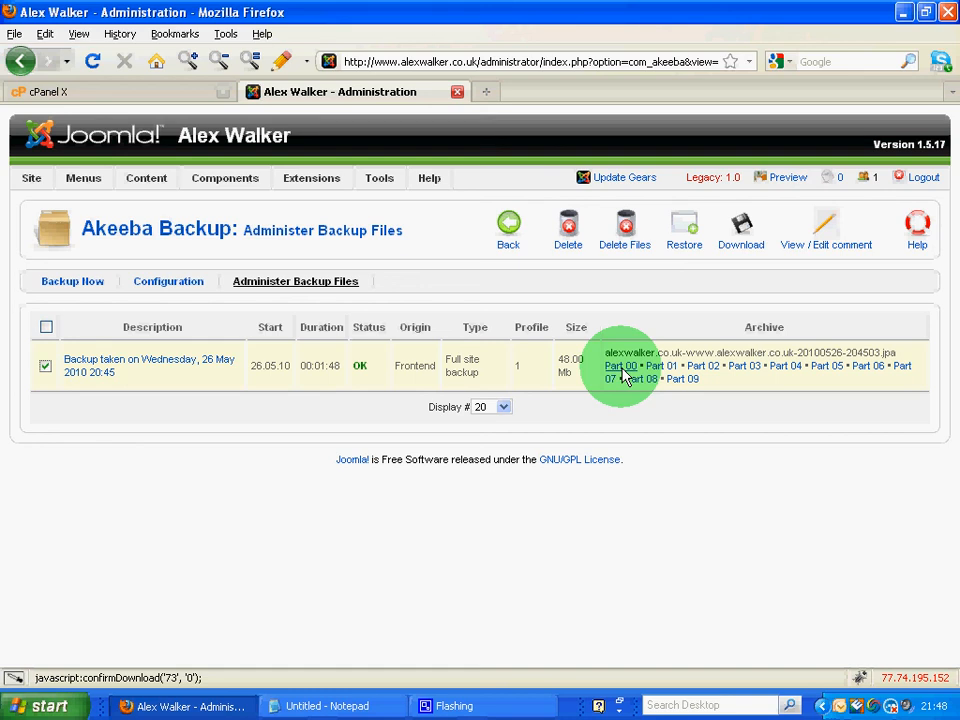
- Start downloading Part 00, cancel the Firefox save prompt, then delete the 26 May backup
left_click(622, 364)
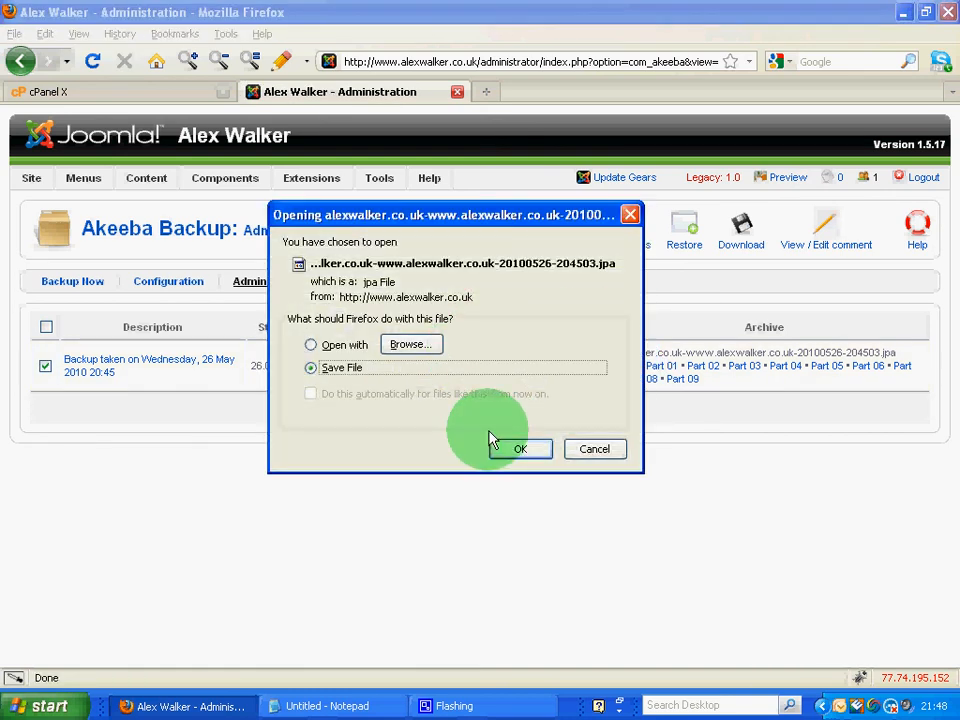
mouse_move(528, 384)
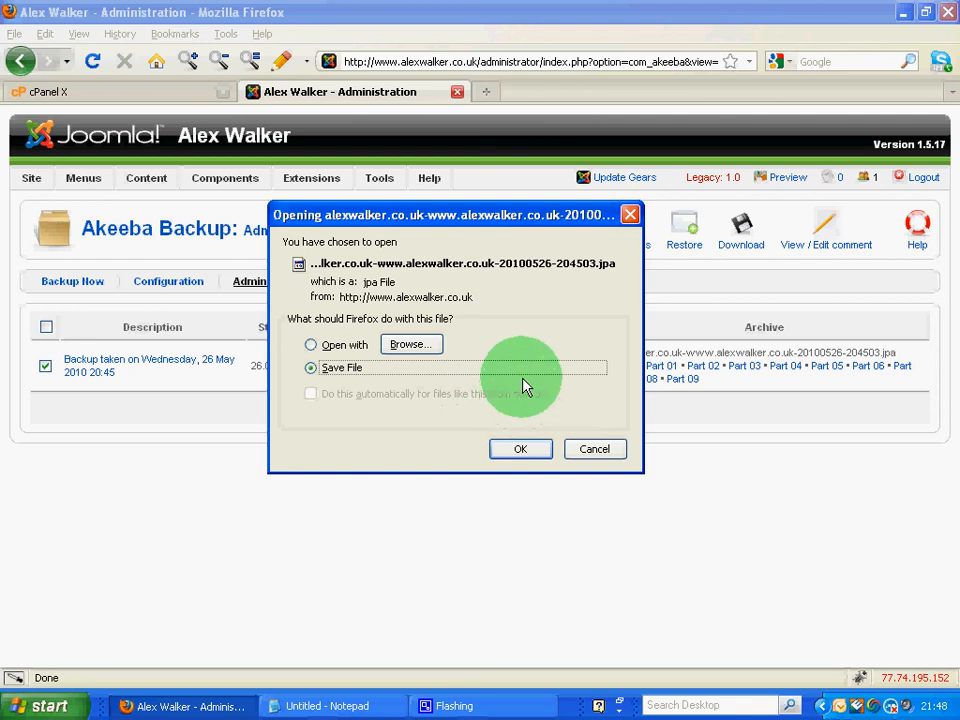
mouse_move(518, 384)
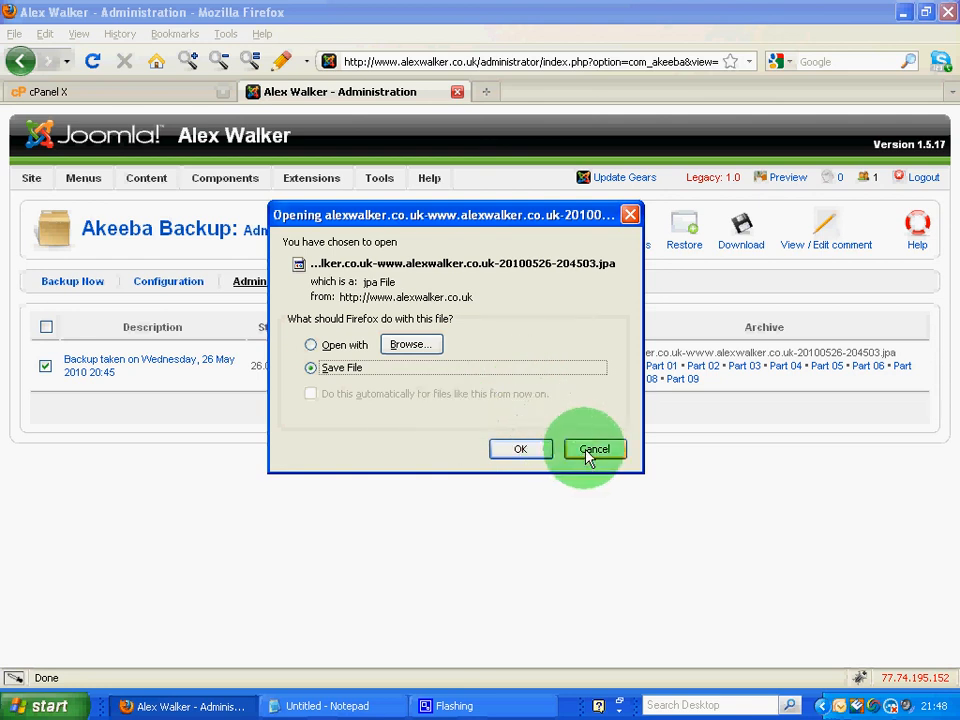
left_click(594, 448)
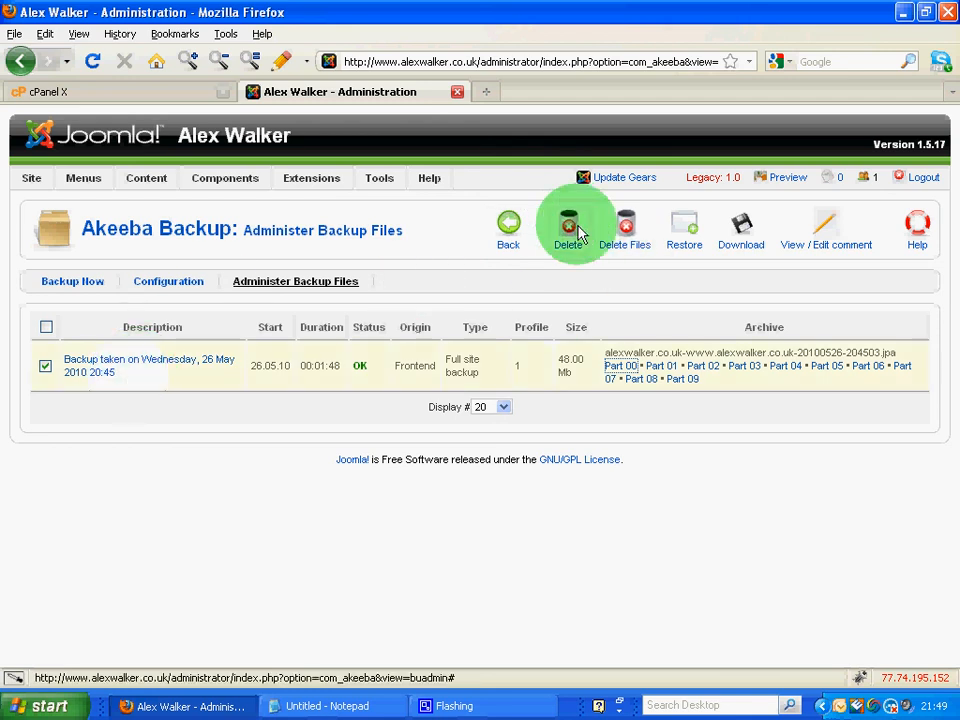
mouse_move(568, 228)
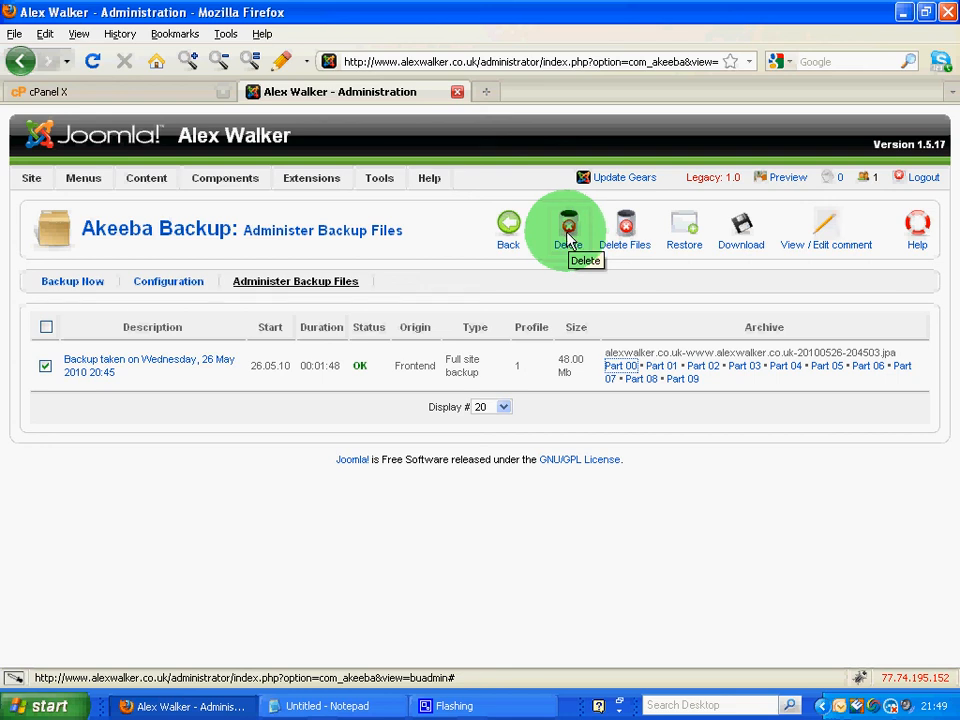
left_click(568, 222)
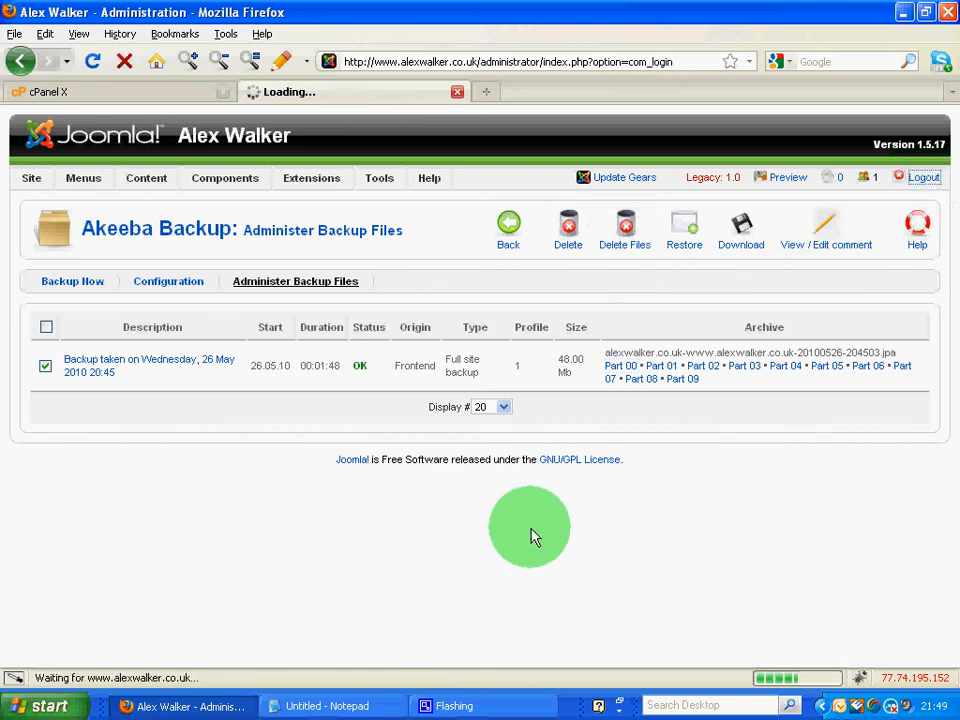